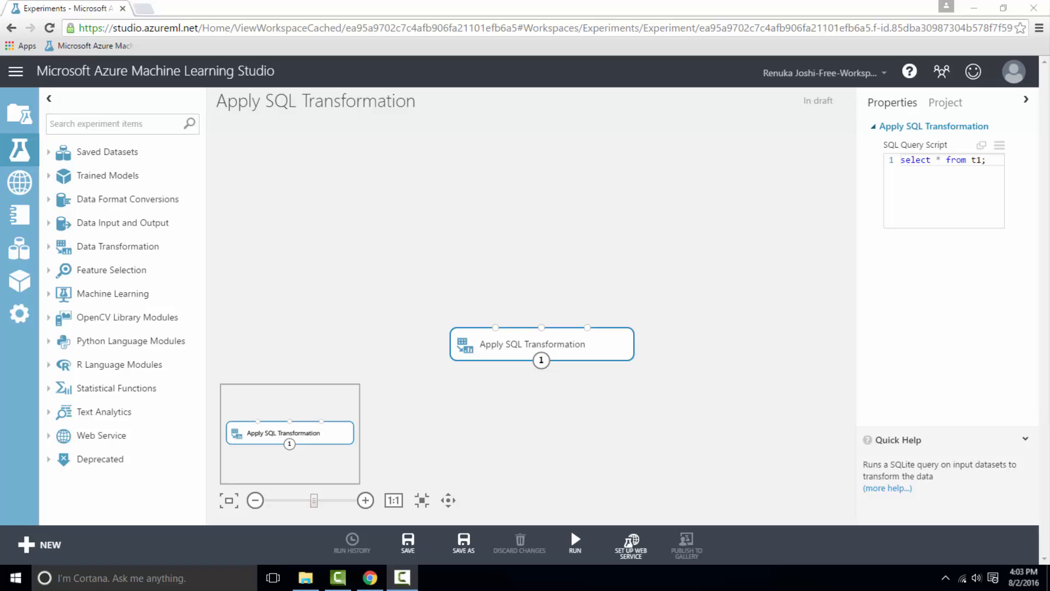
# Search 'movie rating' and drag the Movie Ratings dataset onto the canvas.
pyautogui.click(574, 544)
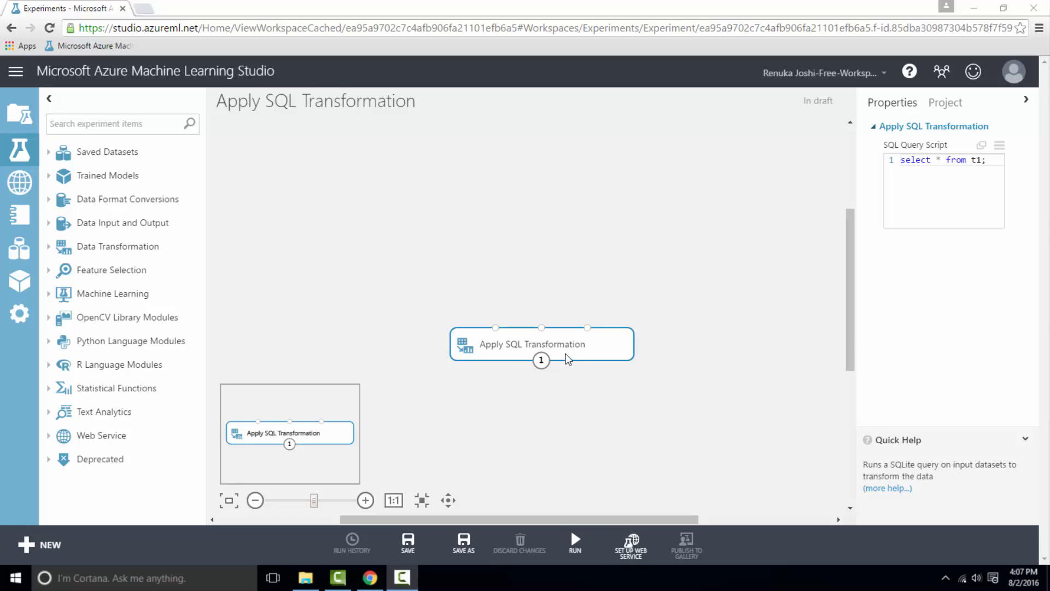
pyautogui.moveTo(566, 358)
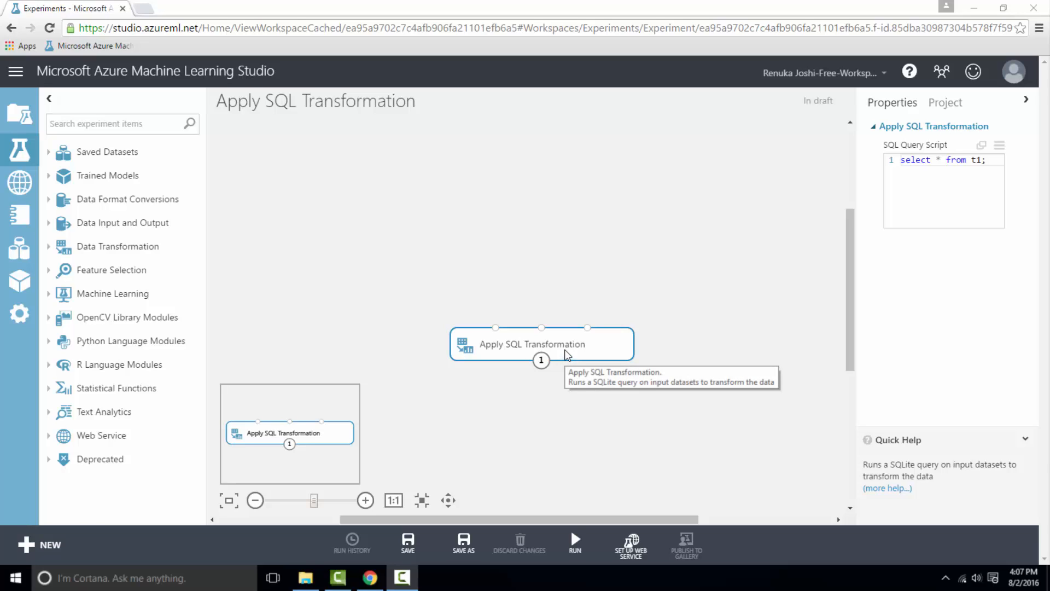
pyautogui.moveTo(573, 360)
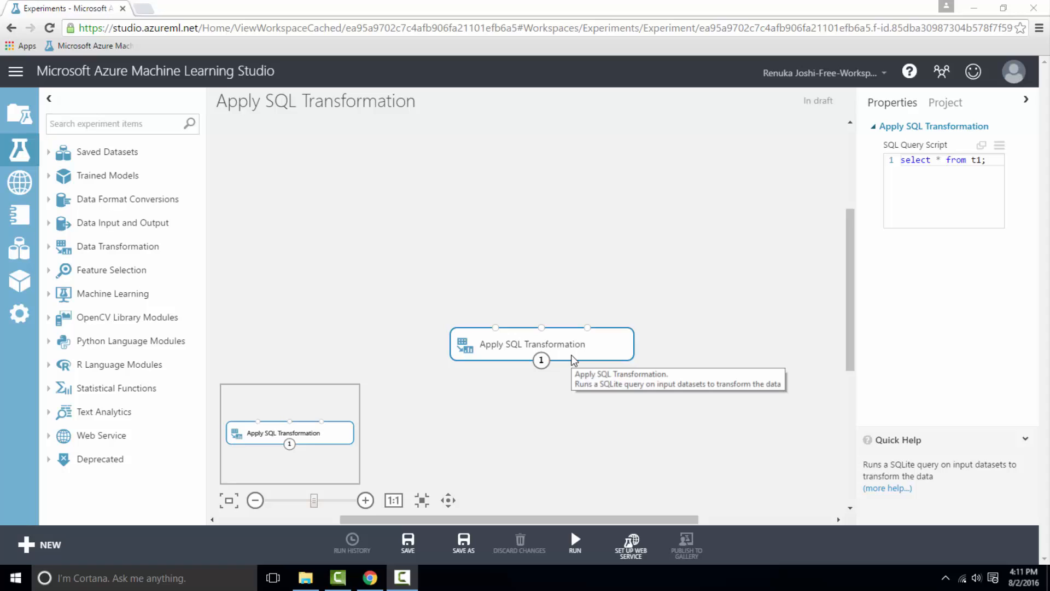
pyautogui.moveTo(468, 294)
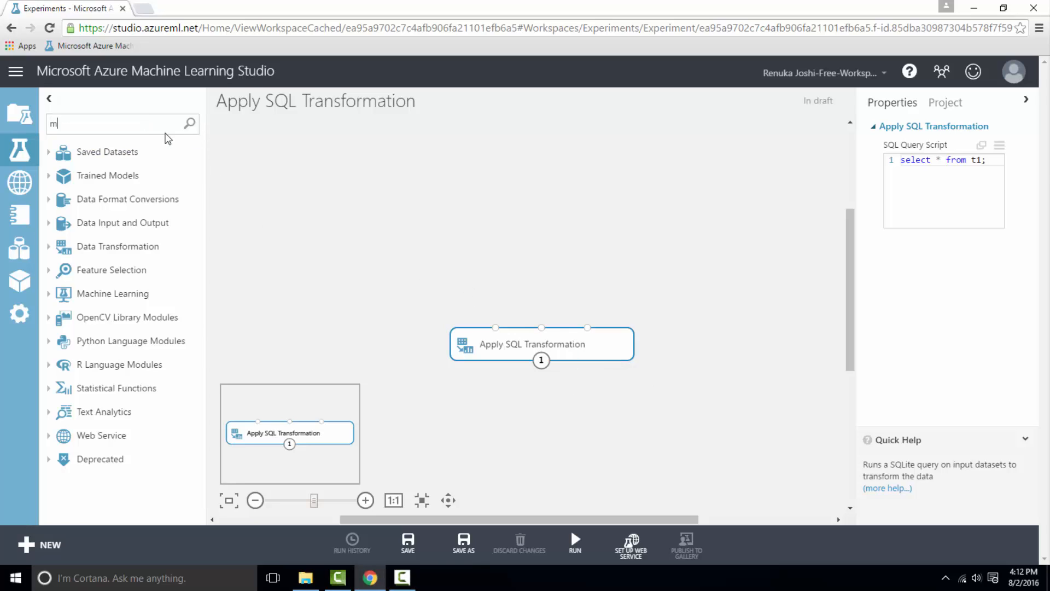
pyautogui.write('movie rating')
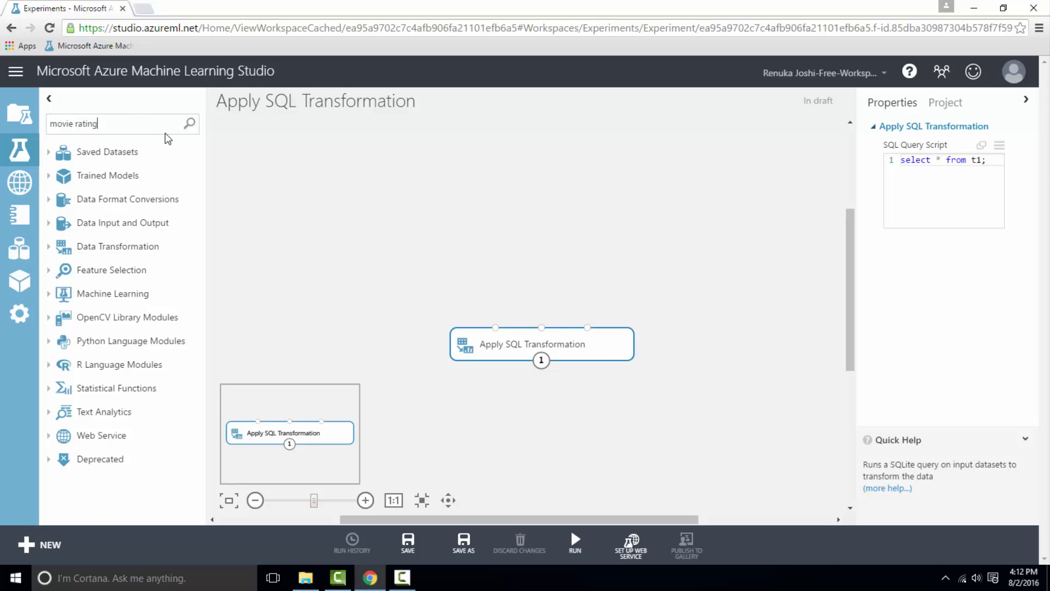
pyautogui.moveTo(106, 193); pyautogui.dragTo(415, 254)
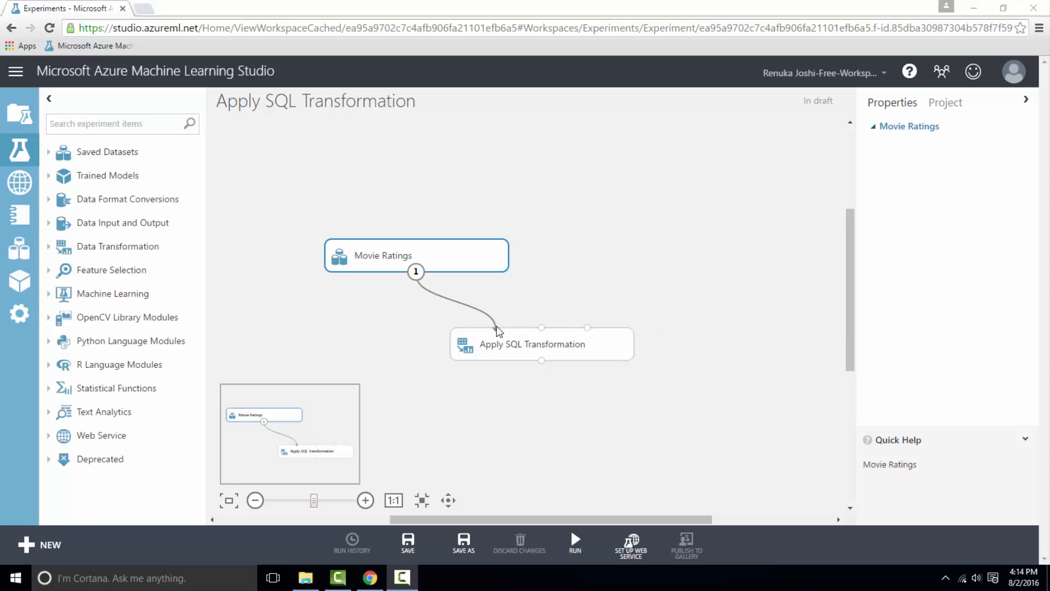
pyautogui.moveTo(477, 273)
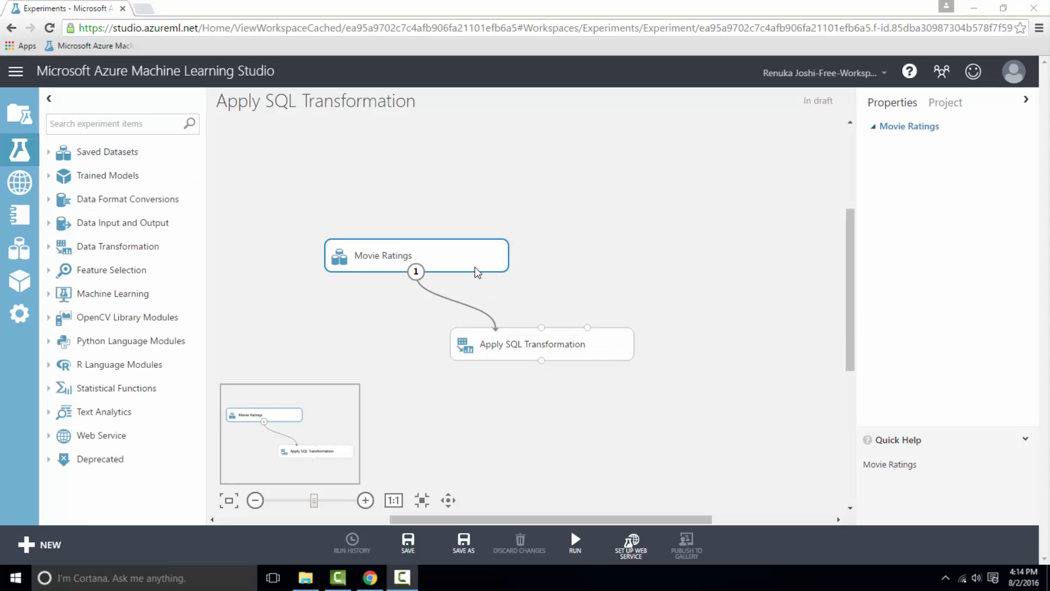
pyautogui.moveTo(415, 272)
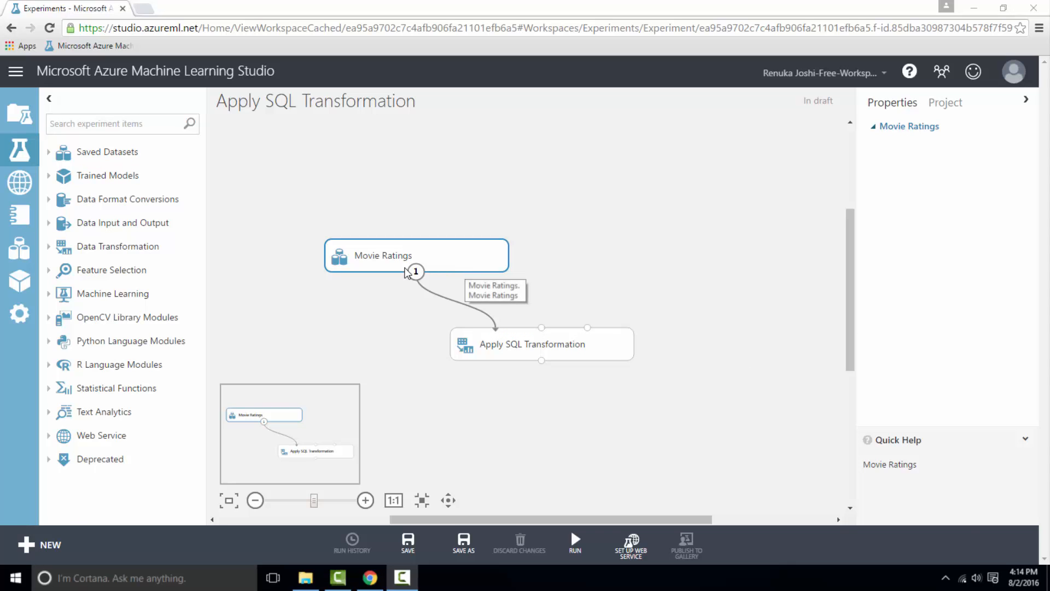
# Visualize Movie Ratings and view statistics for its Rating and Timestamp columns.
pyautogui.click(415, 272)
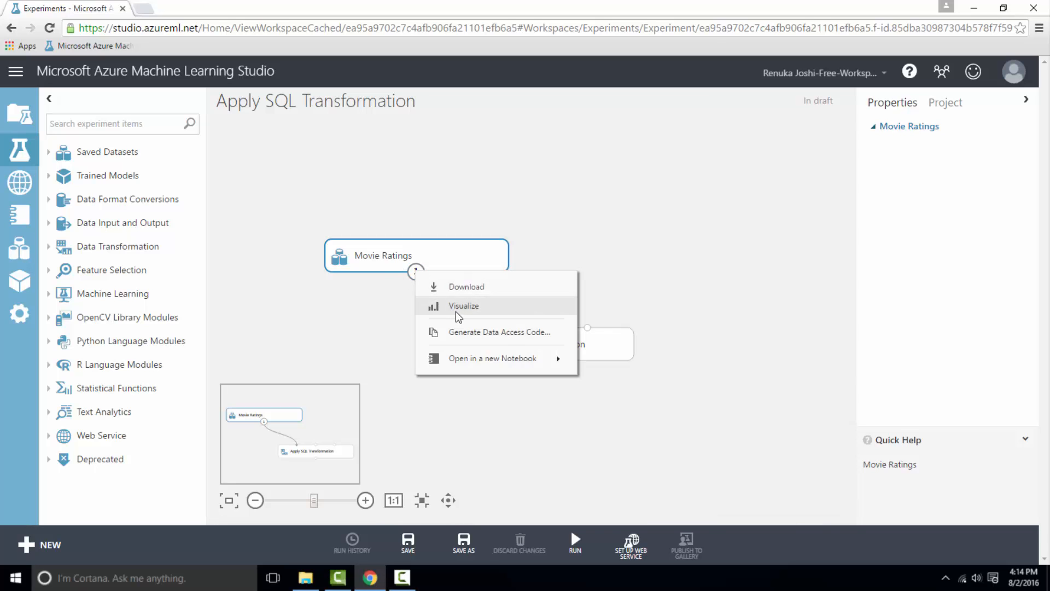
pyautogui.click(463, 305)
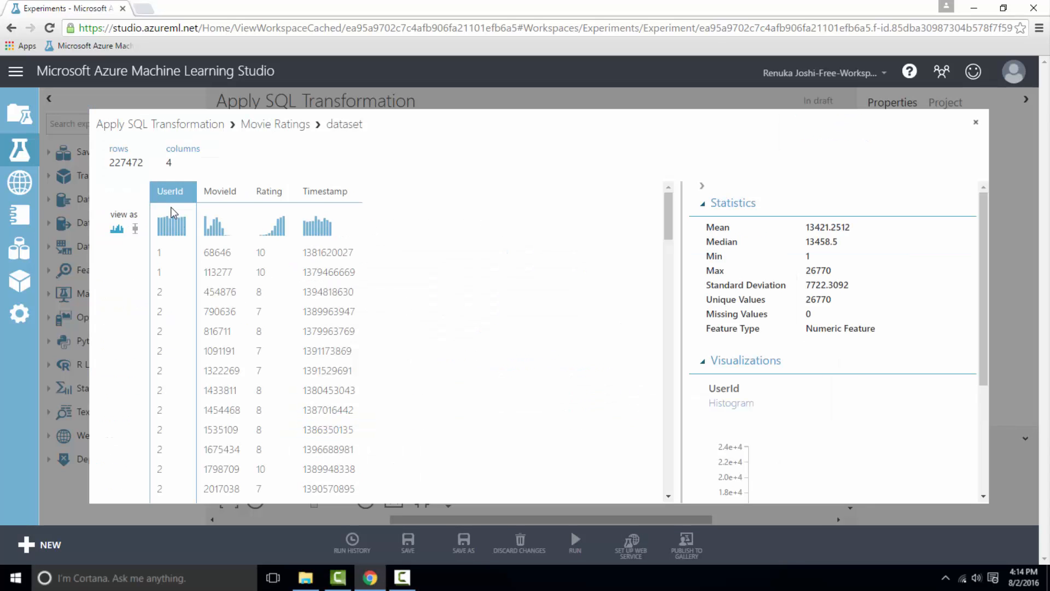
pyautogui.click(268, 191)
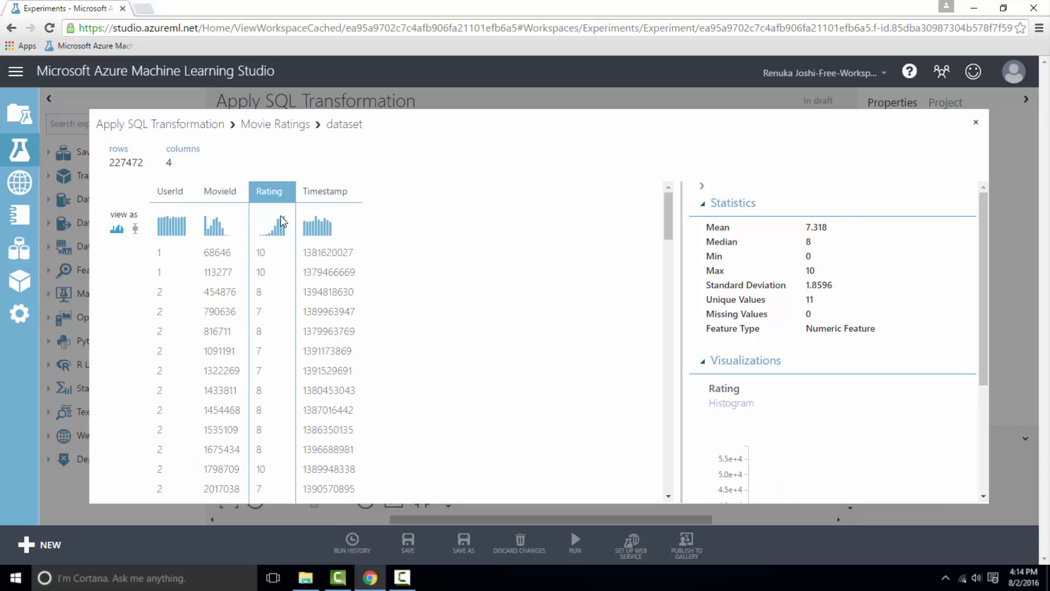
pyautogui.click(325, 191)
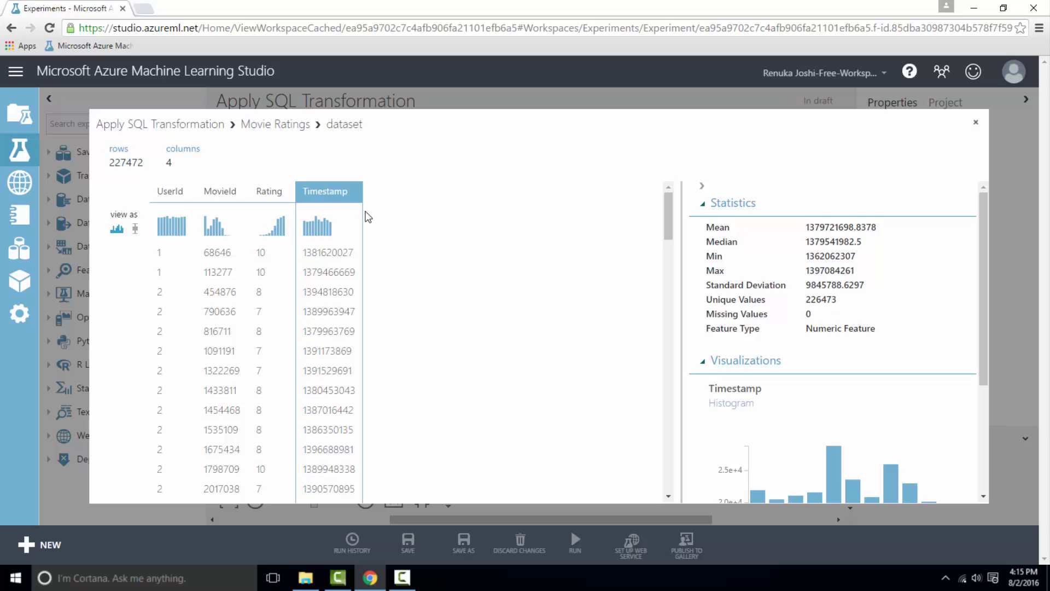
pyautogui.moveTo(379, 215)
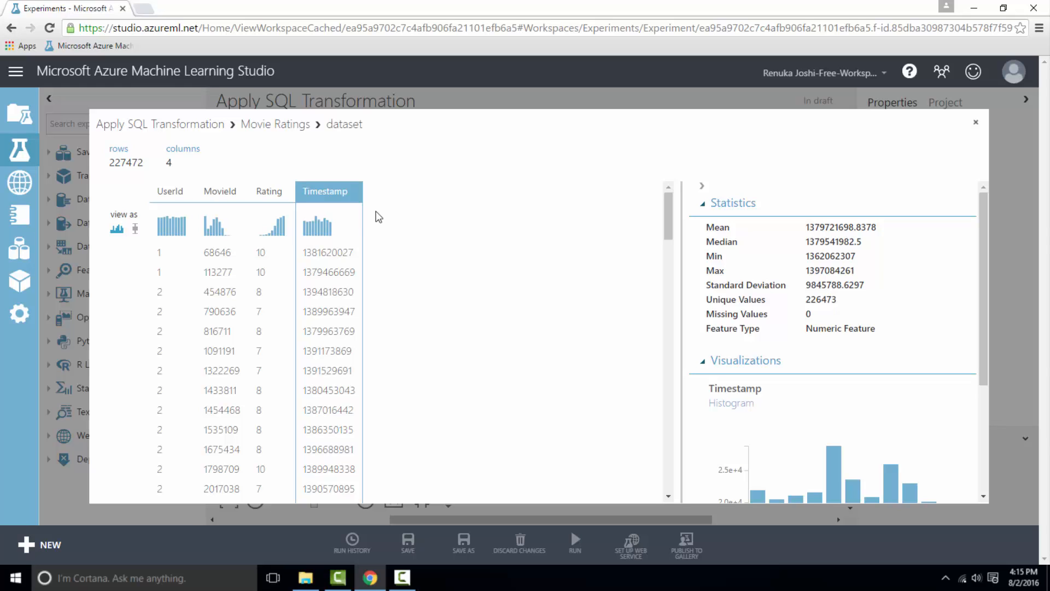
# Close the preview and edit the query to 'select * from t1 where Rating = 10 group by MovieId;'.
pyautogui.click(975, 122)
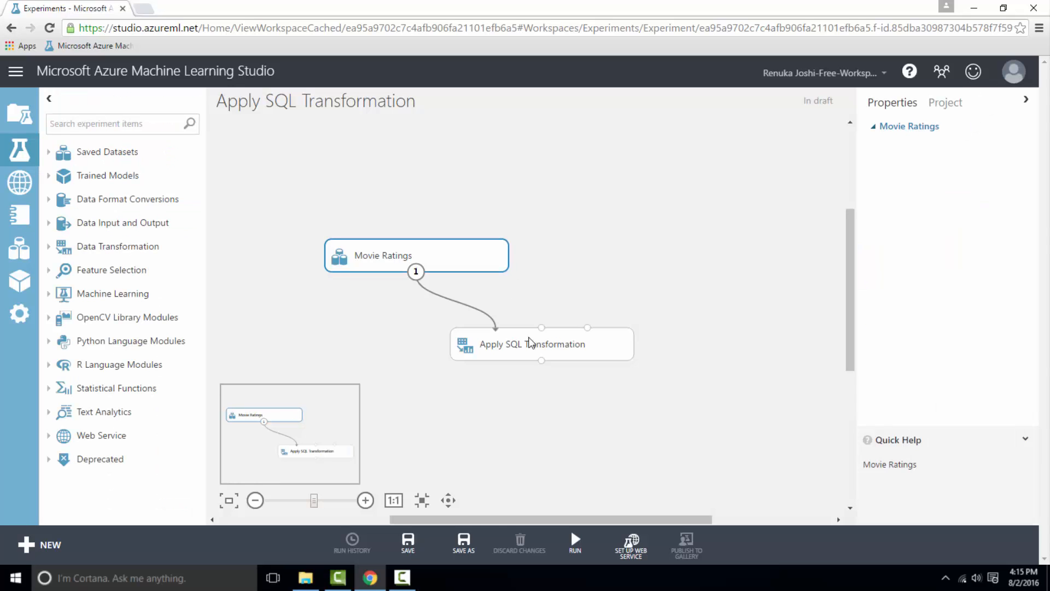
pyautogui.click(541, 343)
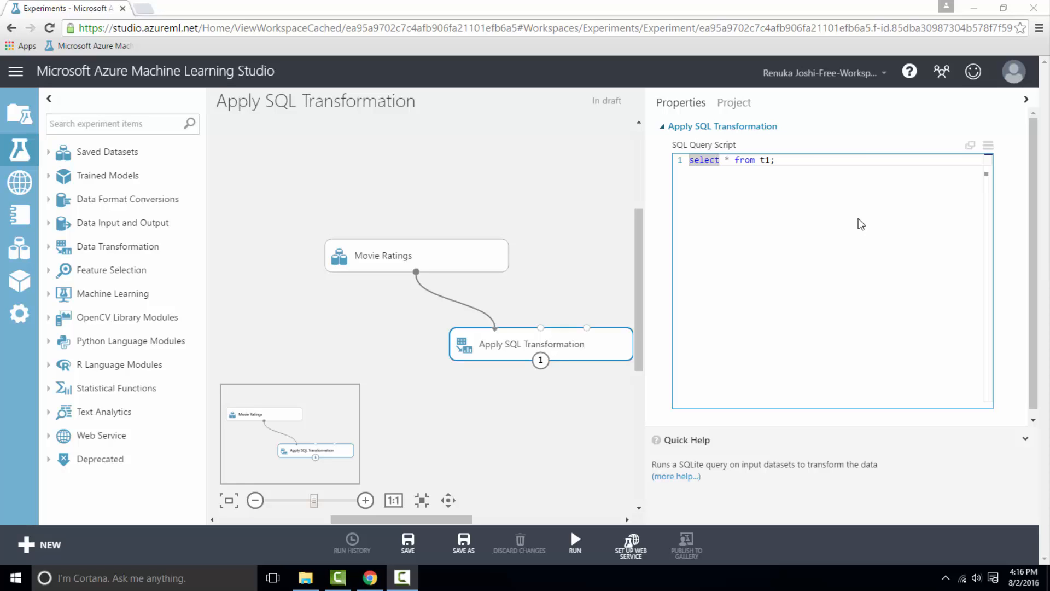
pyautogui.moveTo(820, 193)
pyautogui.write('where Rating')
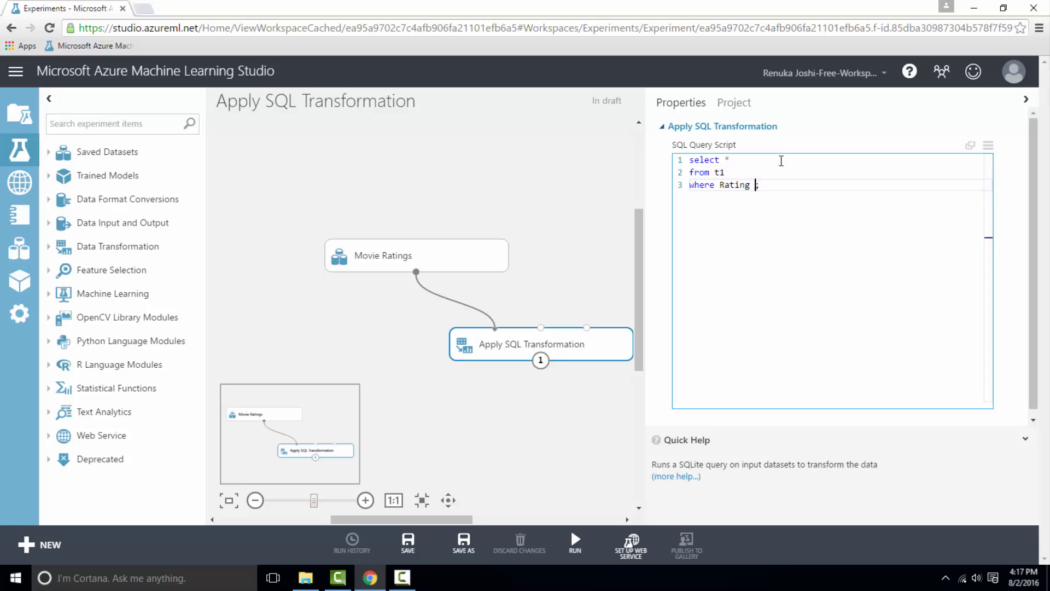
pyautogui.write('= 10')
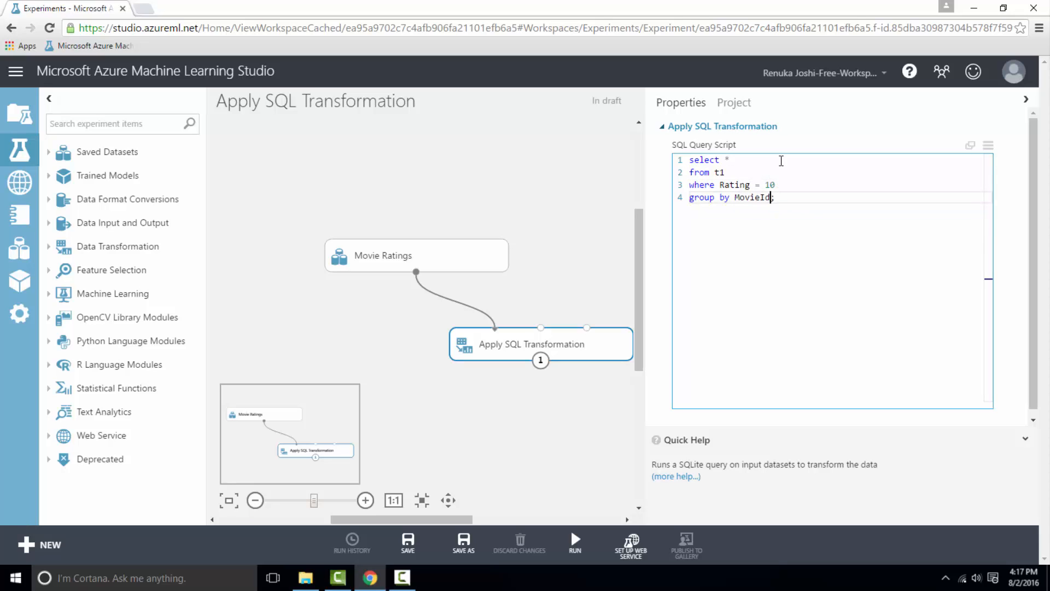
pyautogui.moveTo(756, 287)
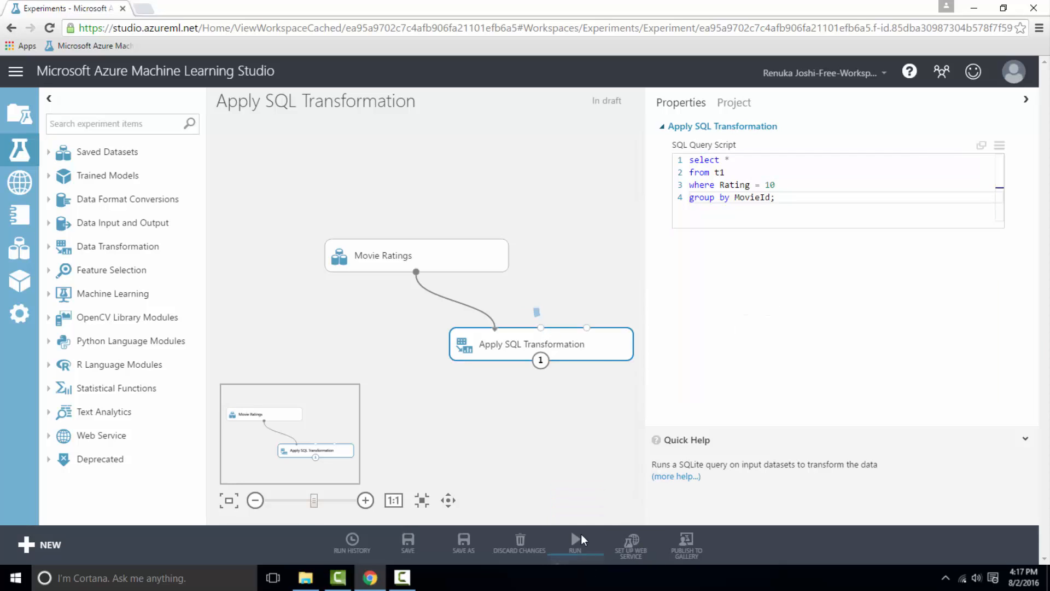
# Run the experiment to view the 5,071-row Rating 10 results.
pyautogui.click(575, 543)
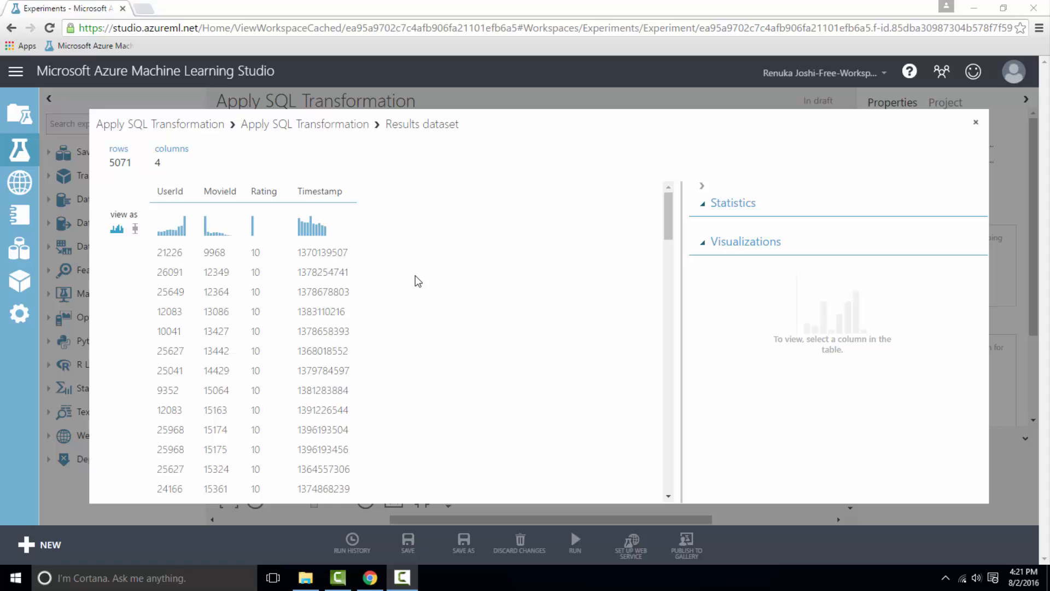
pyautogui.moveTo(418, 289)
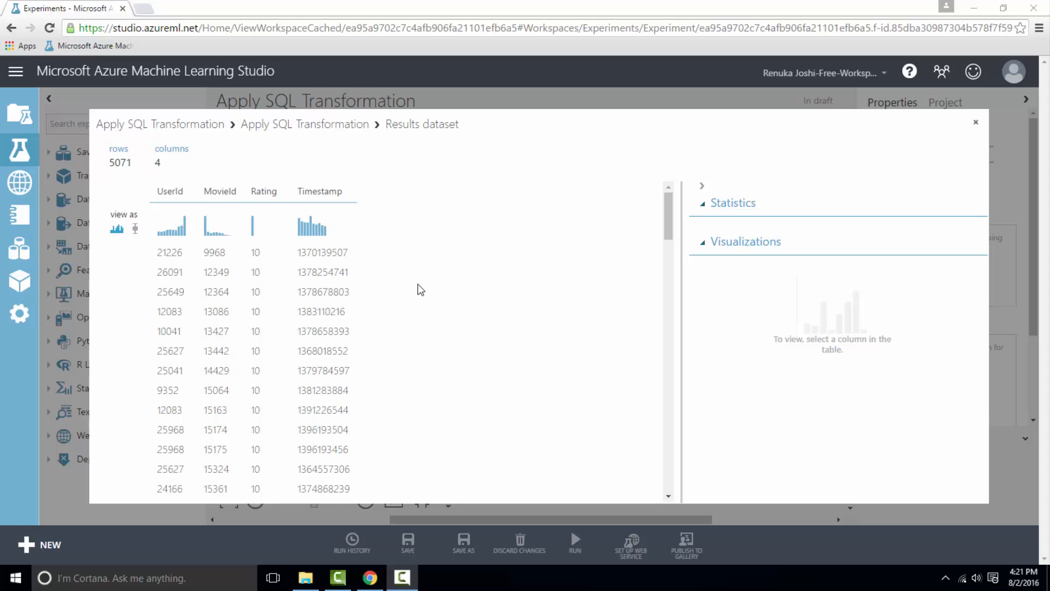
pyautogui.moveTo(968, 132)
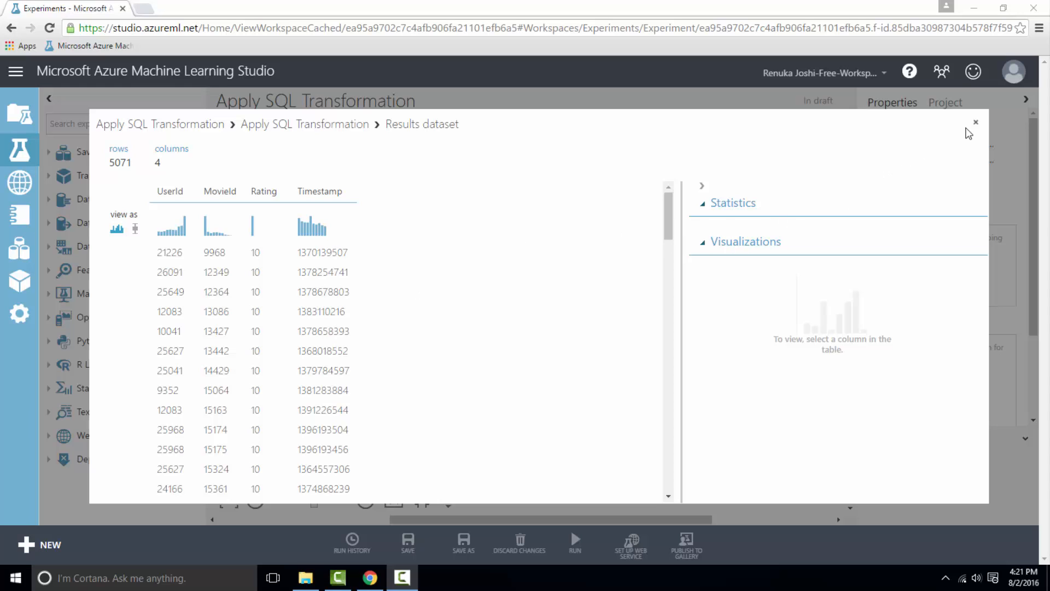
# Search 'movie' and add Movie Tweets and IMDB Movie Titles to input ports 2 and 3.
pyautogui.click(976, 122)
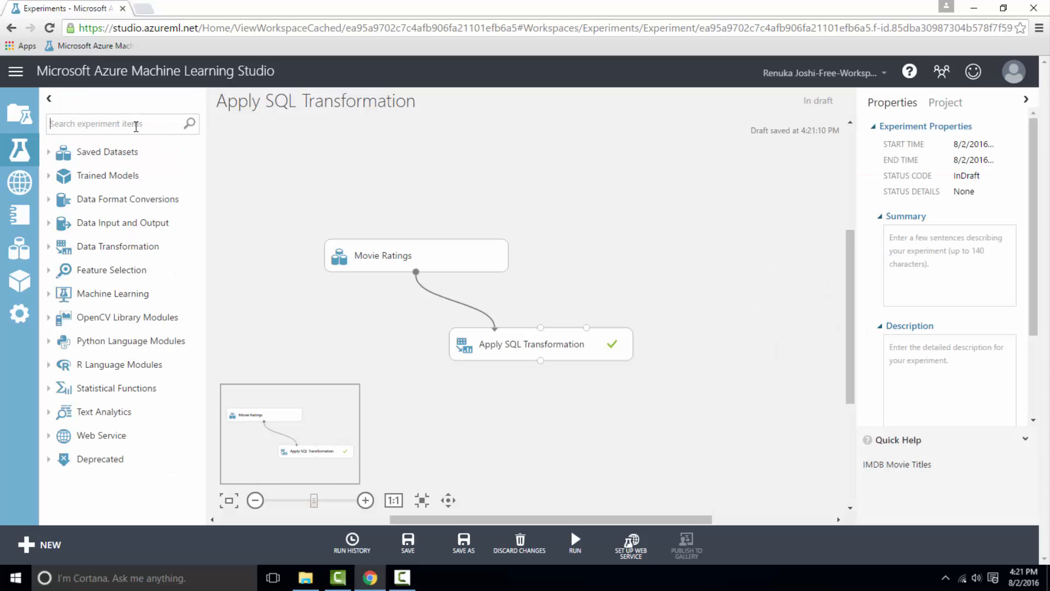
pyautogui.write('movie')
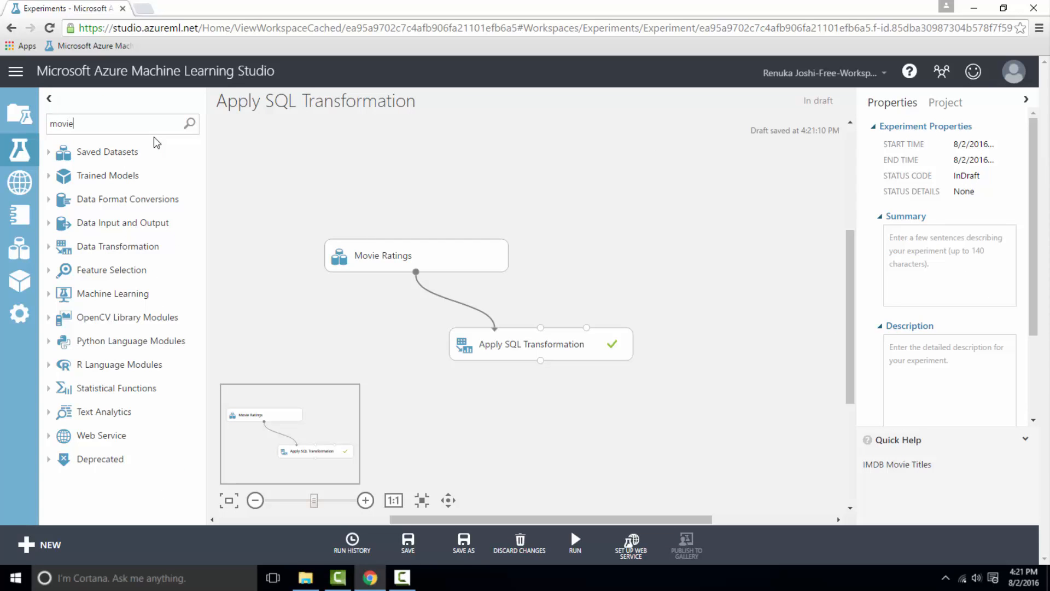
pyautogui.click(107, 152)
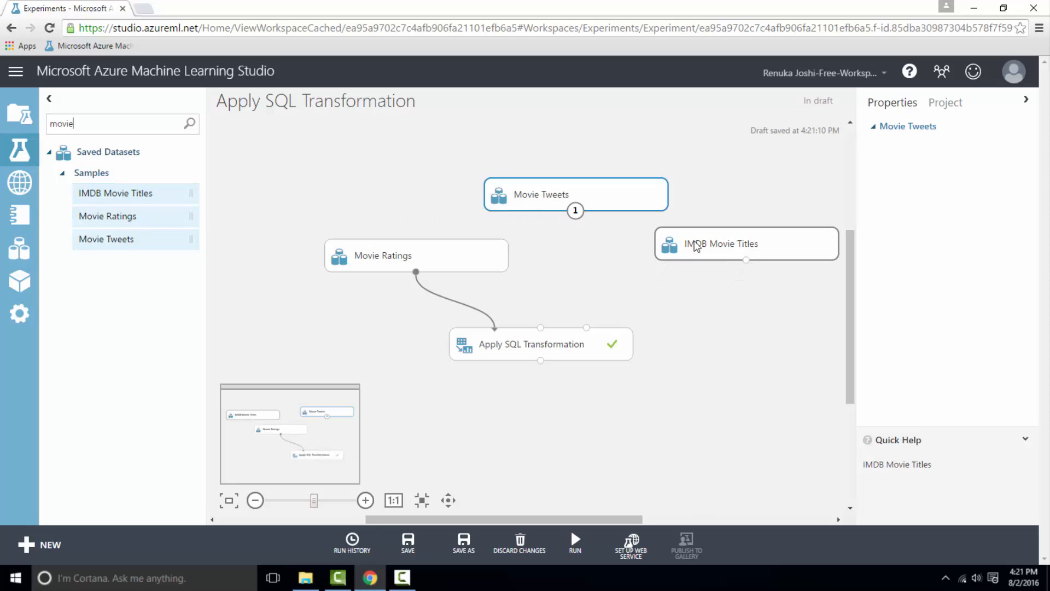
pyautogui.click(746, 243)
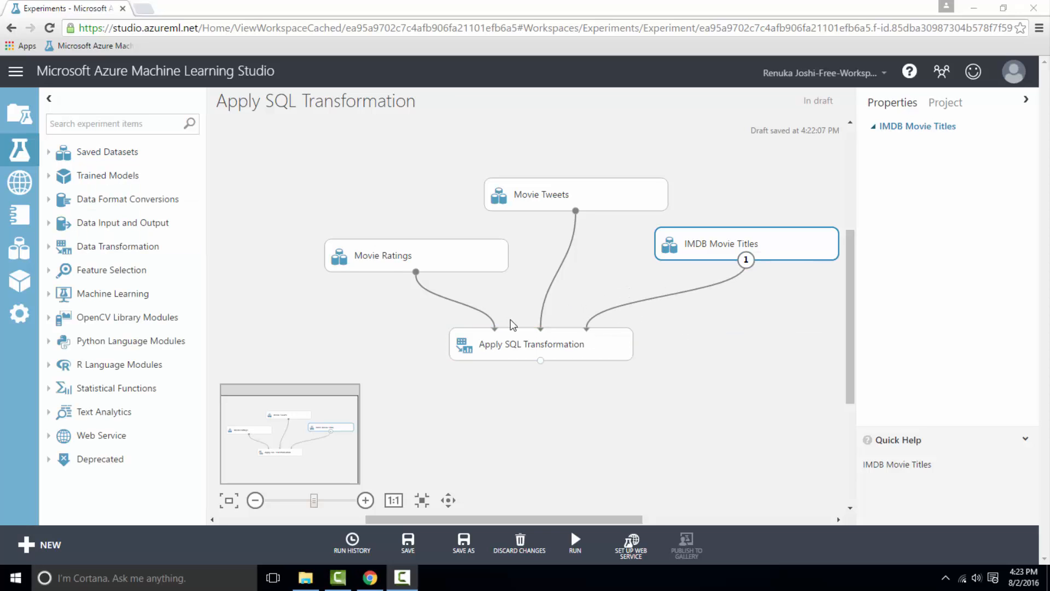
pyautogui.moveTo(575, 211)
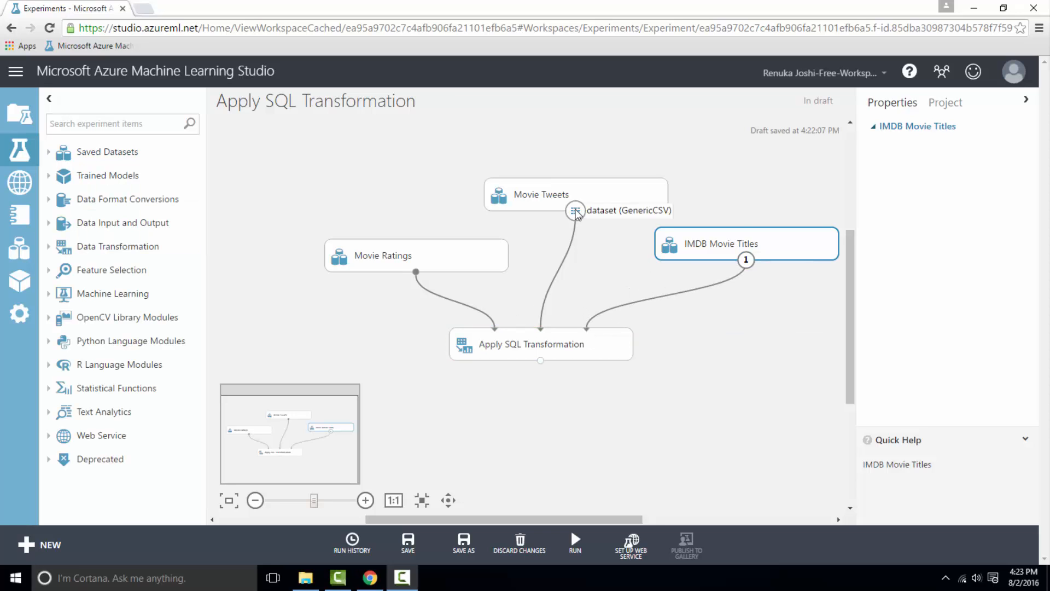
# Preview Movie Tweets (170,285 rows) and view Tweet ID and Movie ID statistics.
pyautogui.click(576, 210)
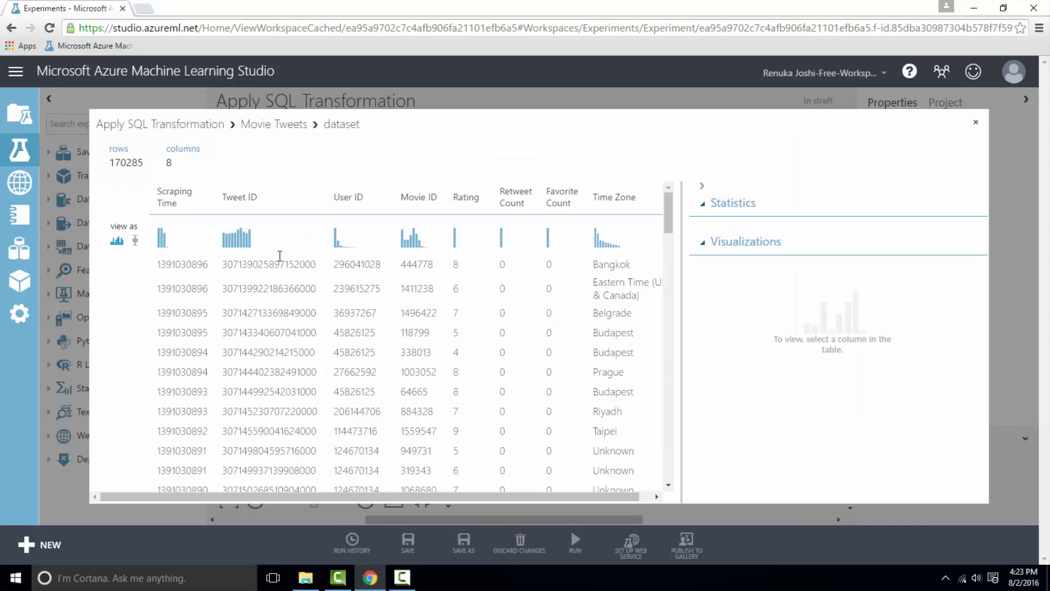
pyautogui.click(239, 197)
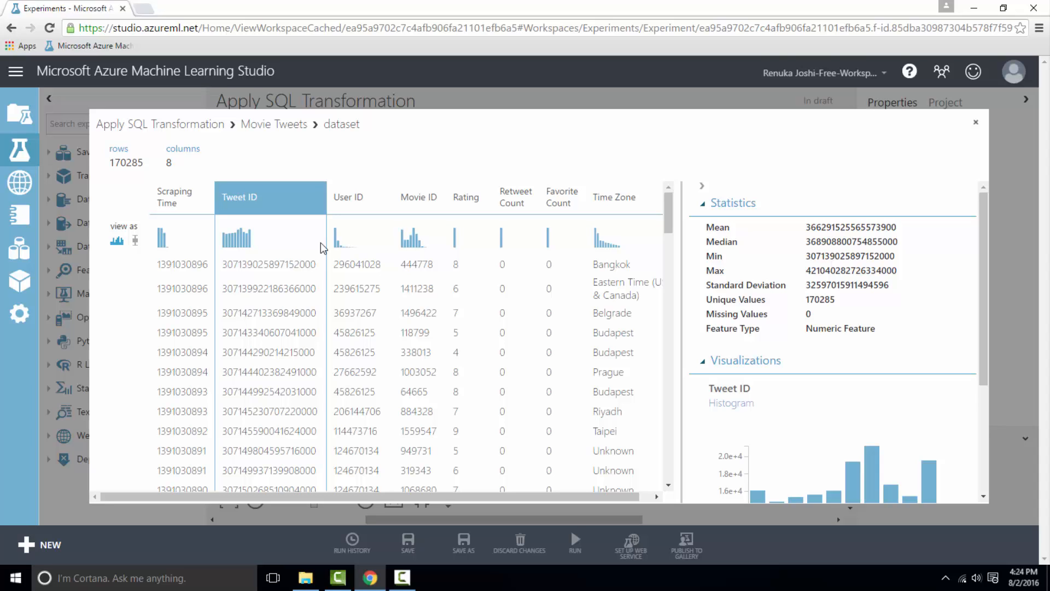
pyautogui.click(418, 196)
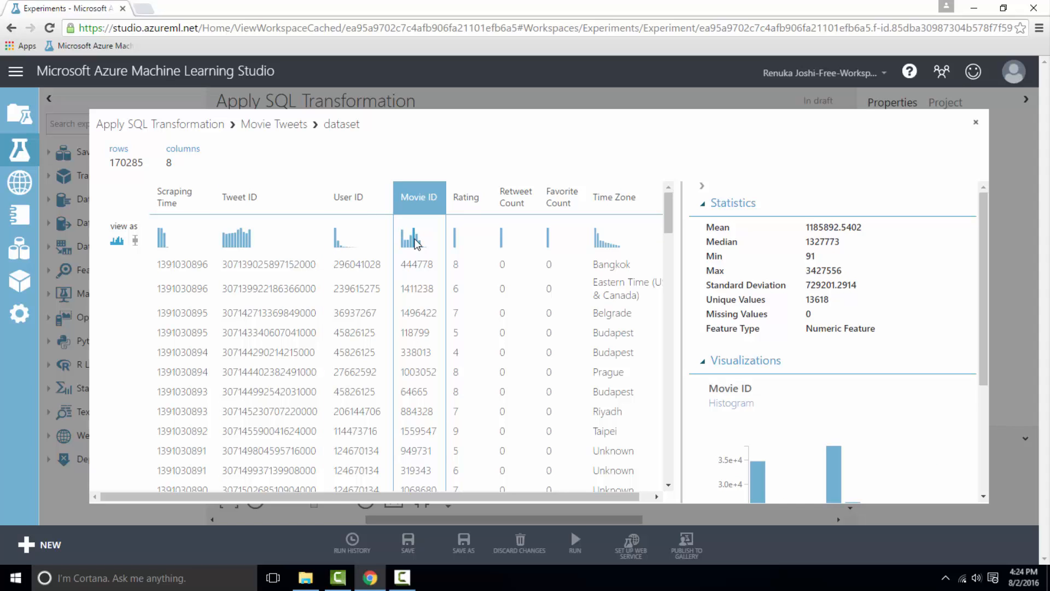
pyautogui.moveTo(1018, 153)
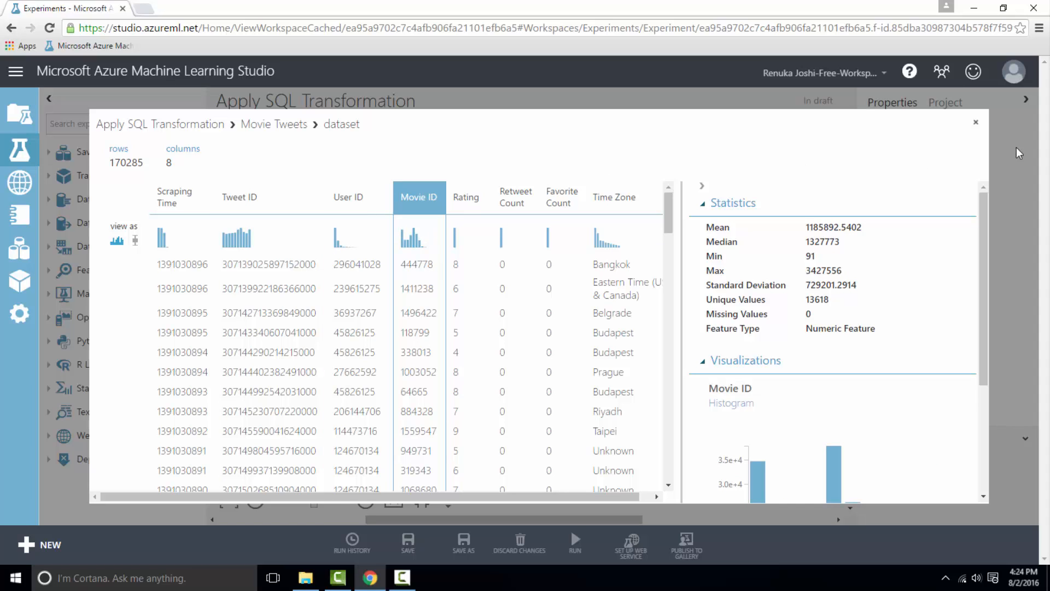
# Close Movie Tweets and preview IMDB Movie Titles (16,614 rows, Movie ID and Movie Name).
pyautogui.click(976, 122)
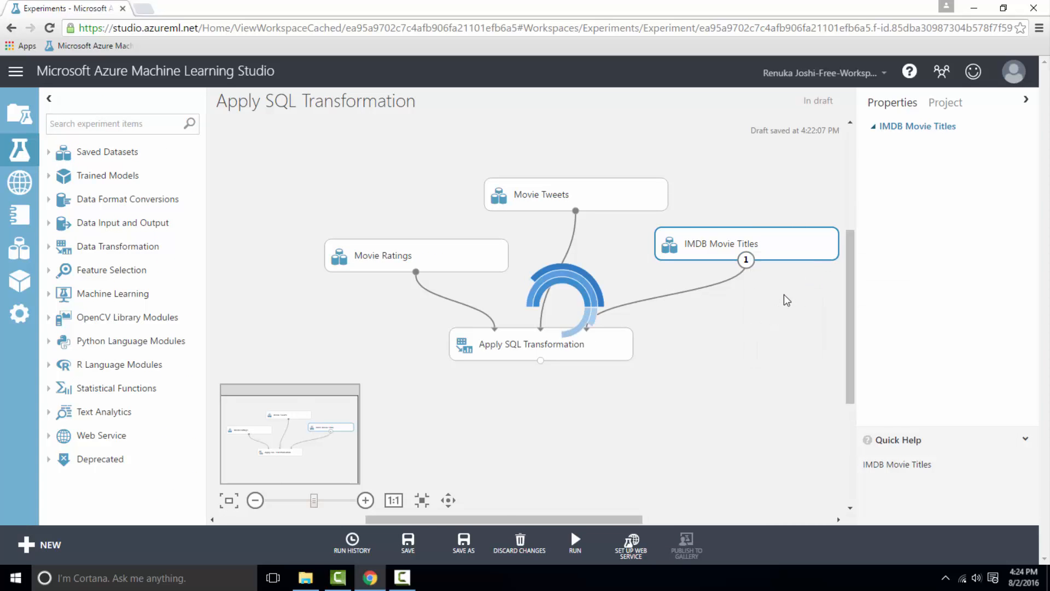
pyautogui.click(745, 259)
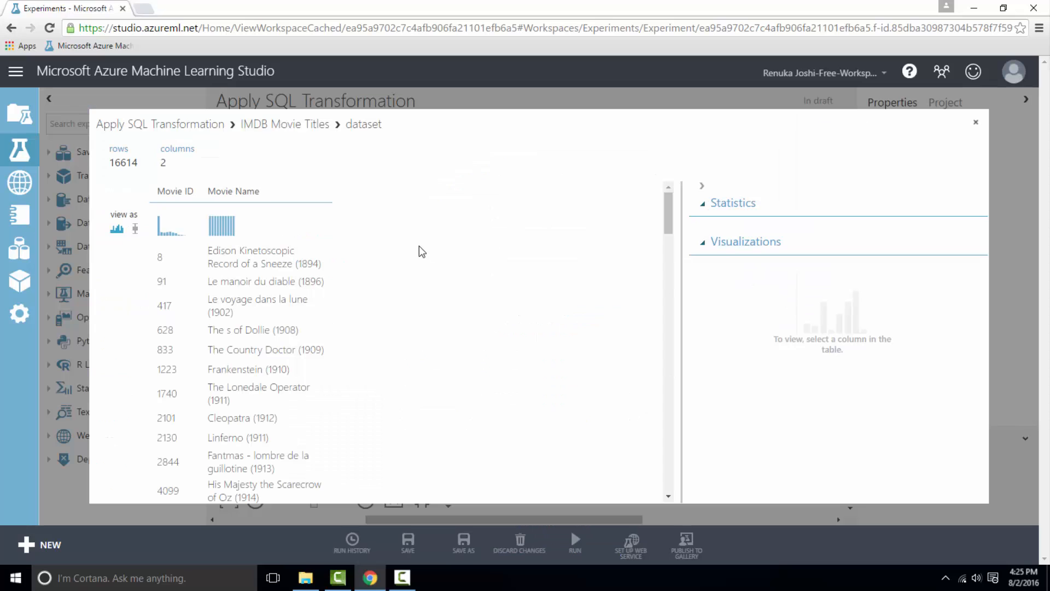
pyautogui.moveTo(302, 250)
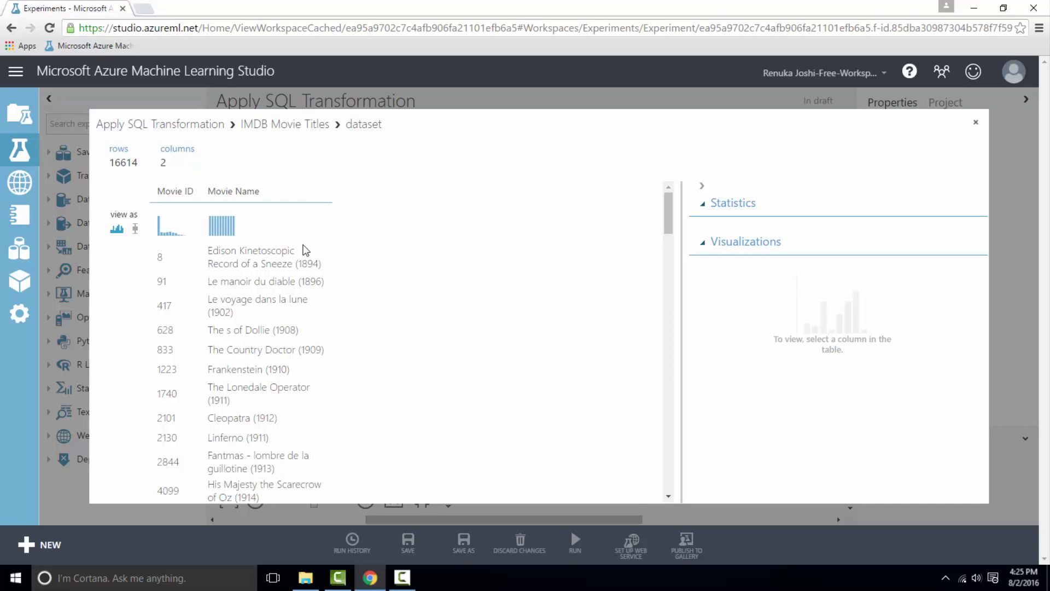
pyautogui.moveTo(374, 256)
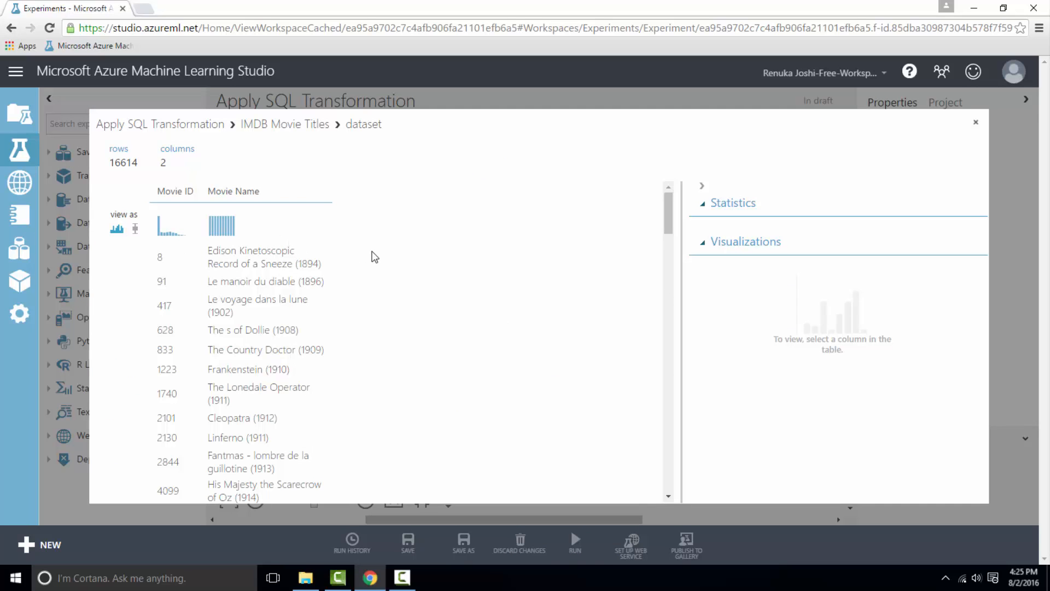
pyautogui.moveTo(395, 261)
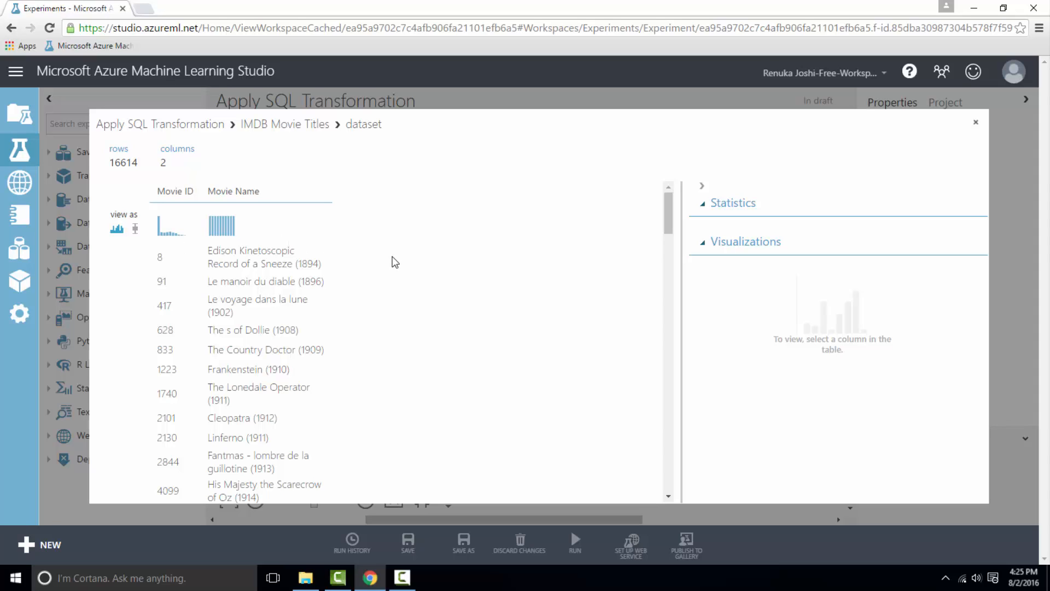
pyautogui.moveTo(525, 260)
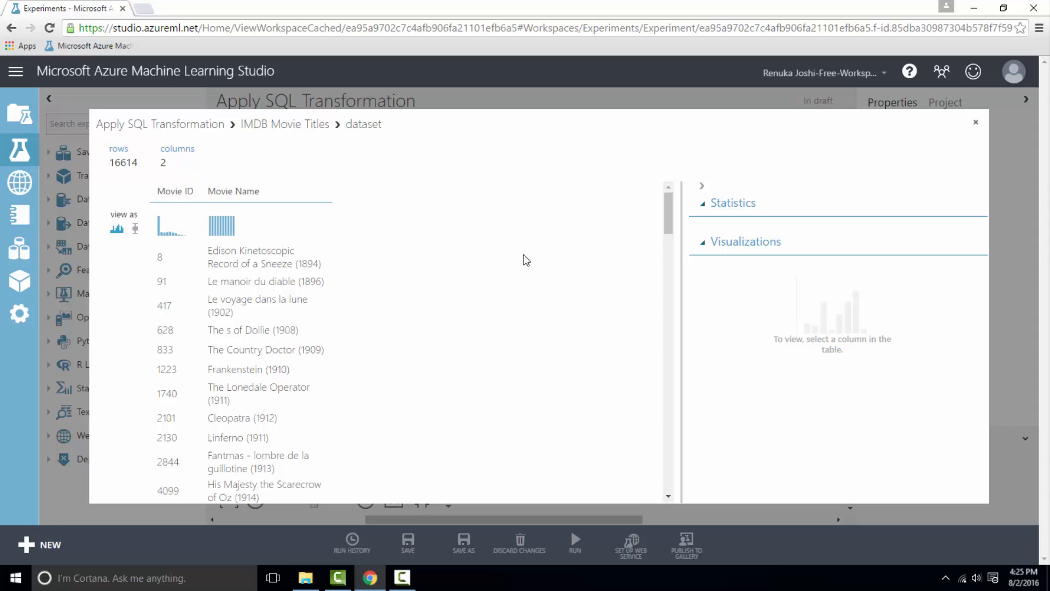
pyautogui.moveTo(770, 232)
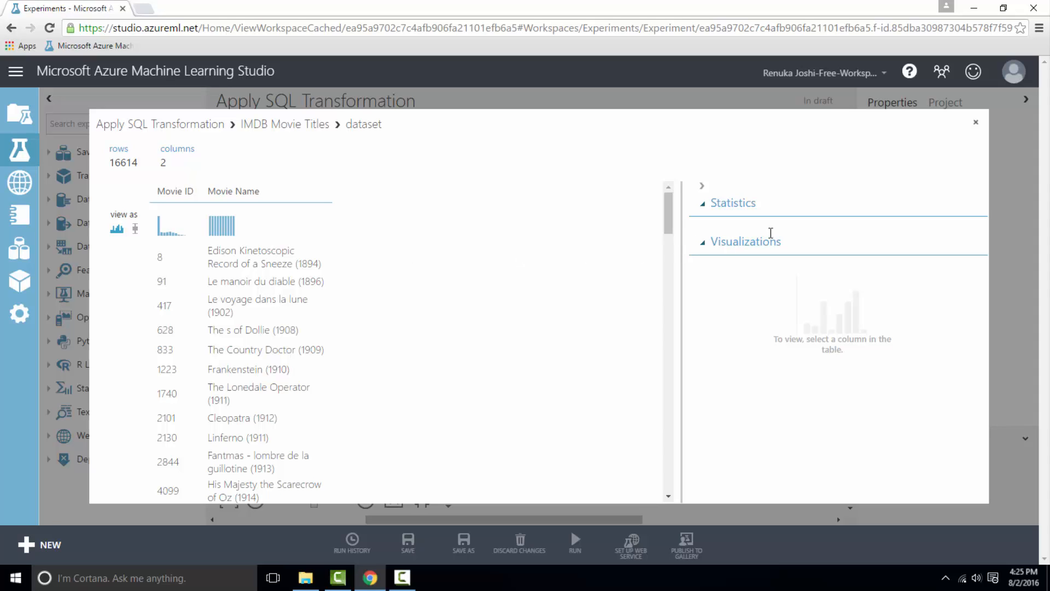
pyautogui.moveTo(969, 128)
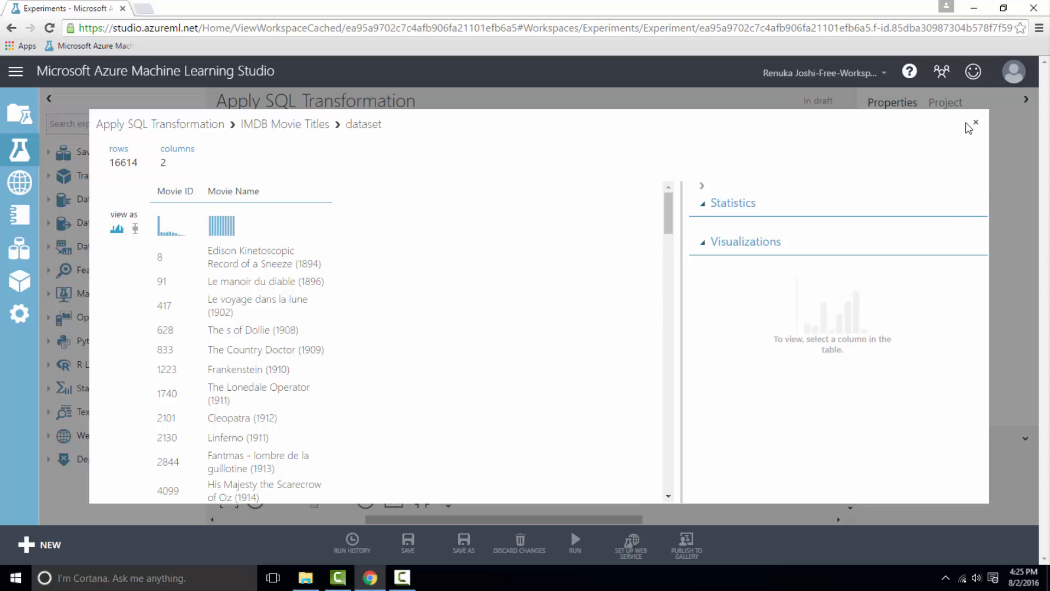
# Enter an inner join query on t1, t2, t3 returning MovieId, Movie Name, Rating, Tweet ID.
pyautogui.click(976, 123)
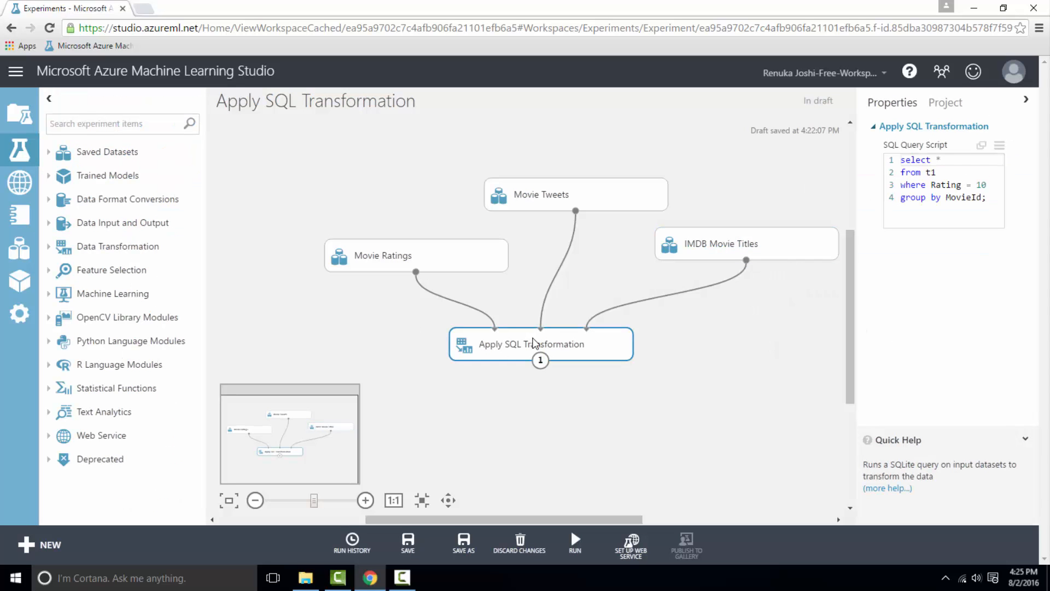
pyautogui.moveTo(719, 304)
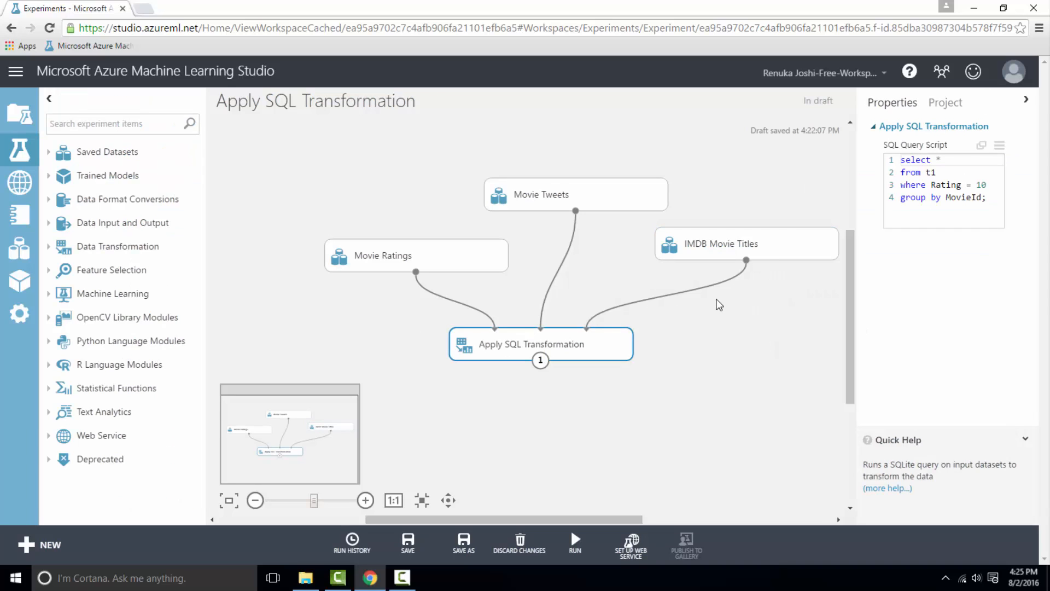
pyautogui.click(937, 197)
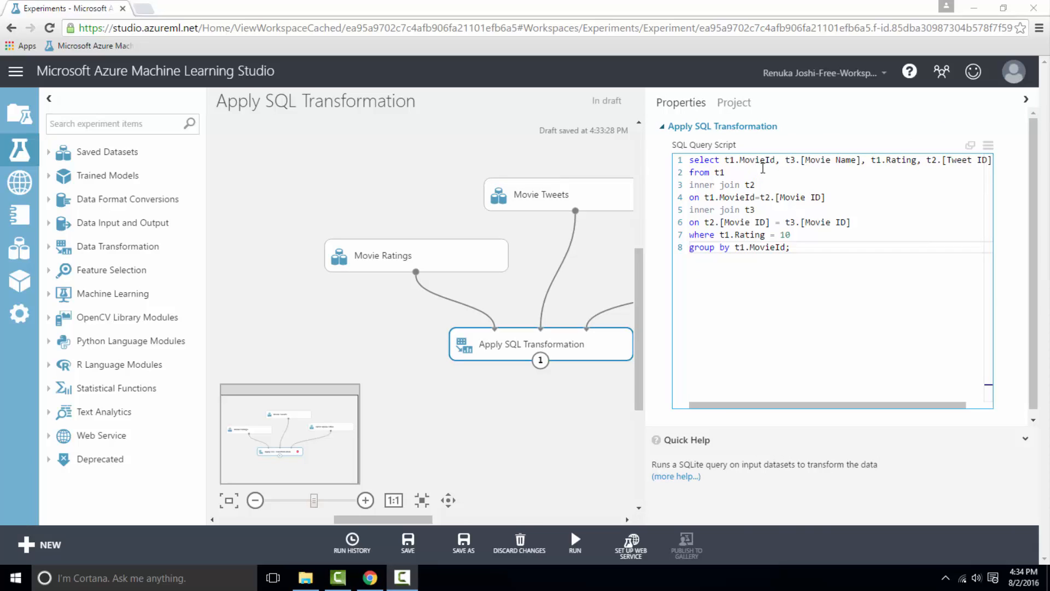
pyautogui.moveTo(911, 162)
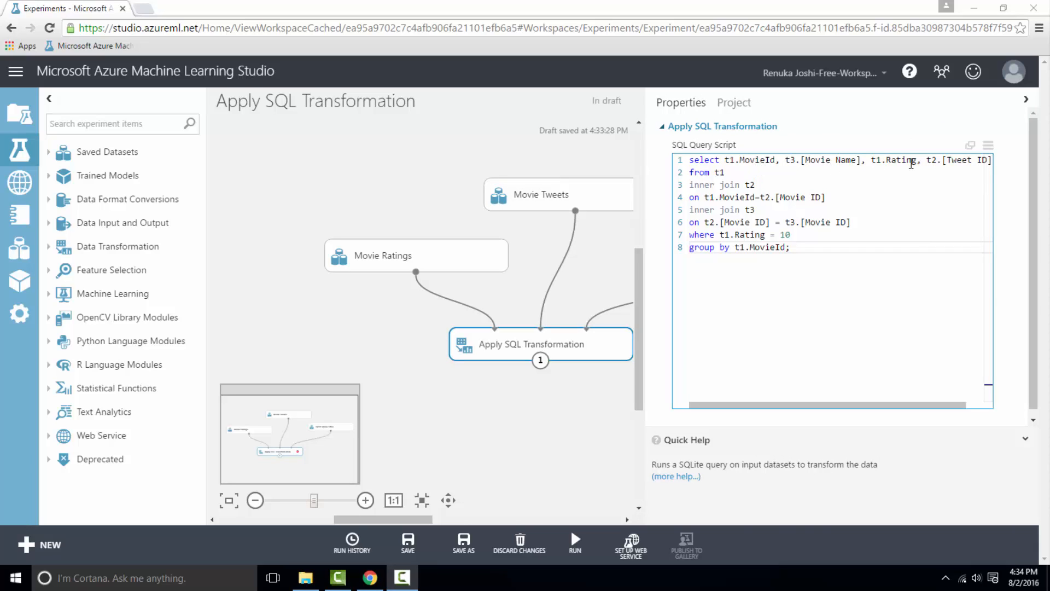
pyautogui.moveTo(830, 176)
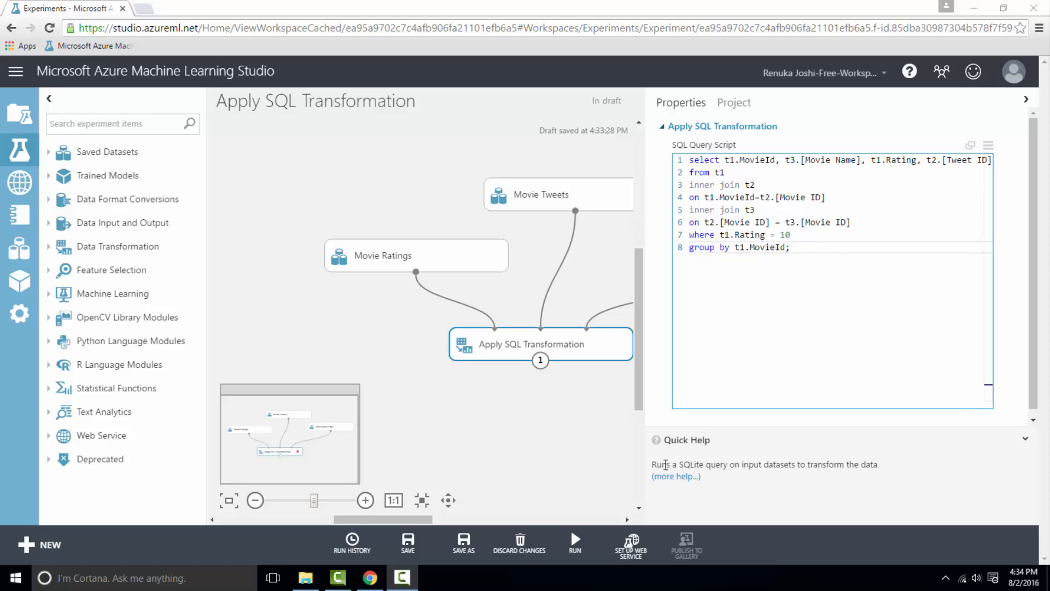
# Run the experiment and visualize the 4,780-row joined results dataset.
pyautogui.click(575, 544)
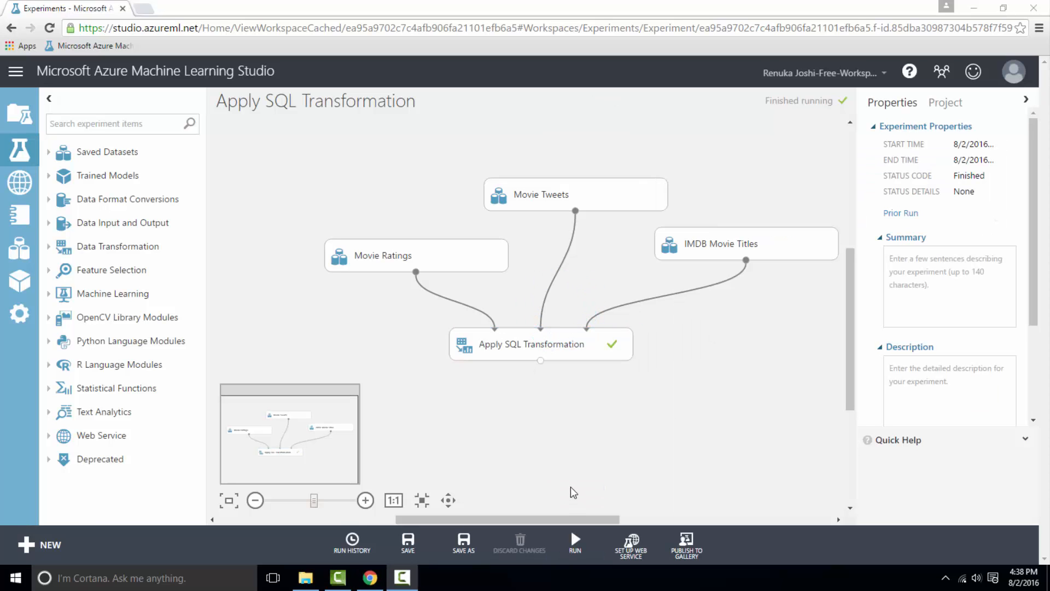
pyautogui.rightClick(540, 361)
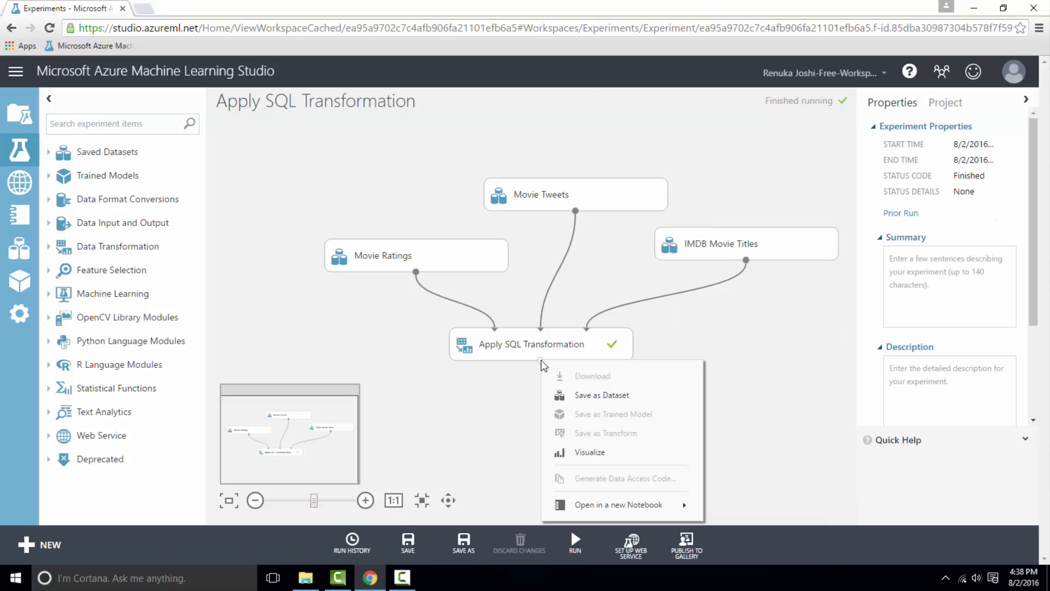
pyautogui.click(588, 452)
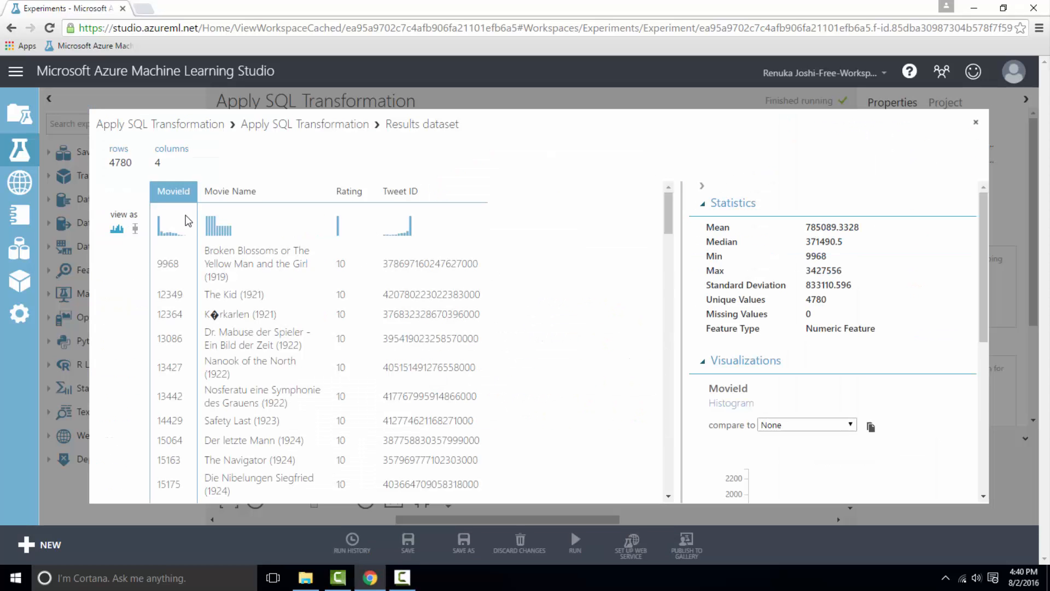
# View Movie Name and Rating statistics, confirming all ratings are 10, then close the preview.
pyautogui.click(230, 190)
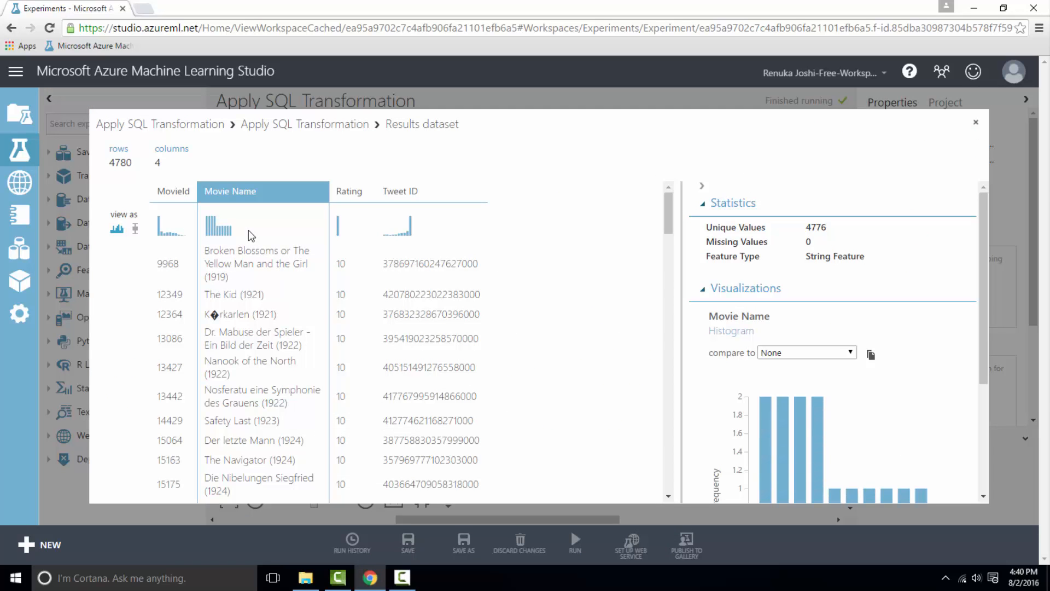
pyautogui.moveTo(358, 243)
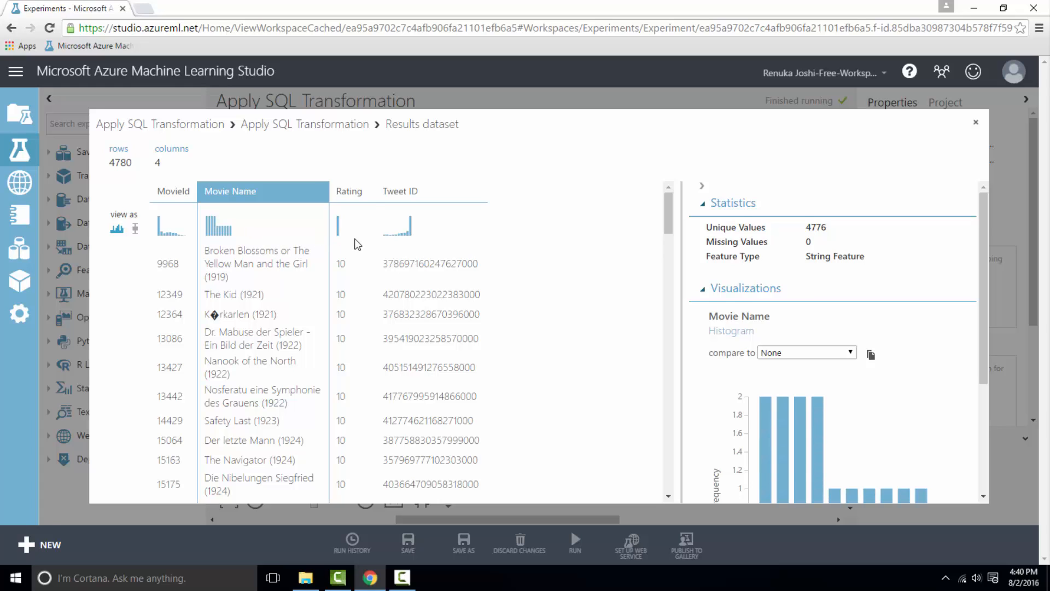
pyautogui.click(349, 191)
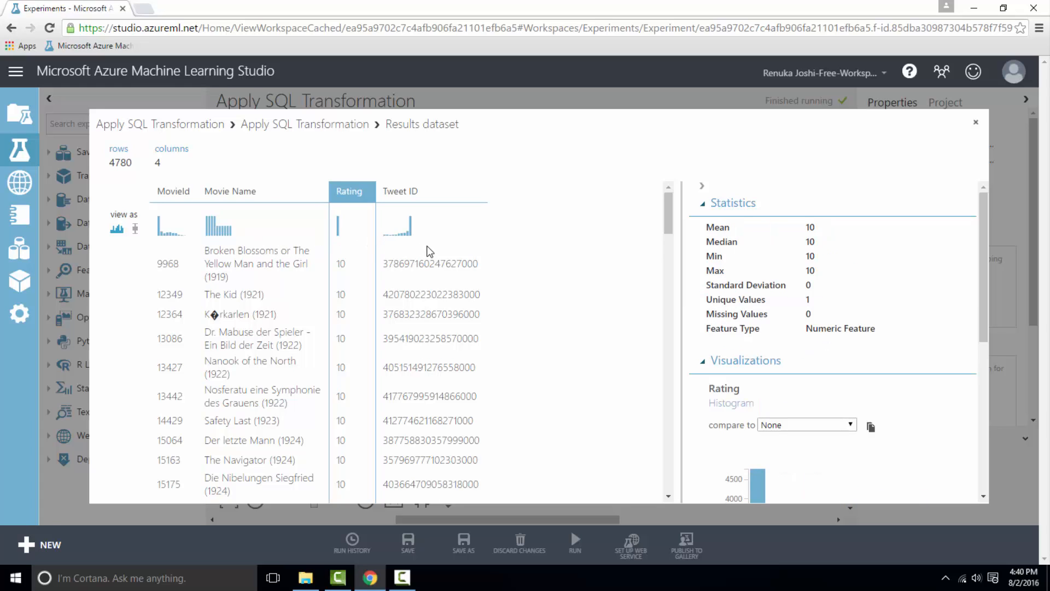
pyautogui.moveTo(502, 263)
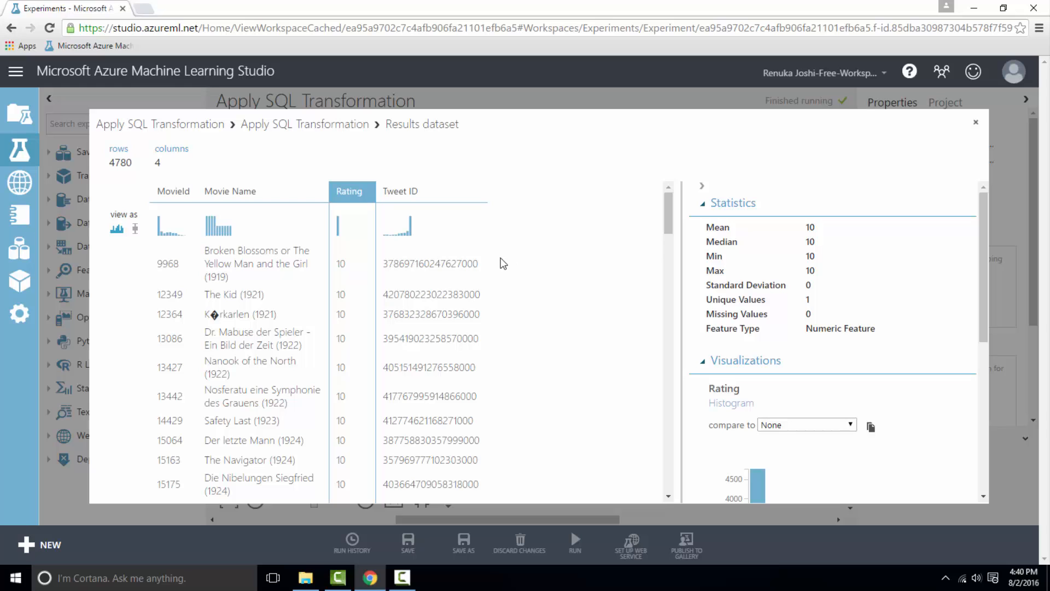
pyautogui.moveTo(532, 264)
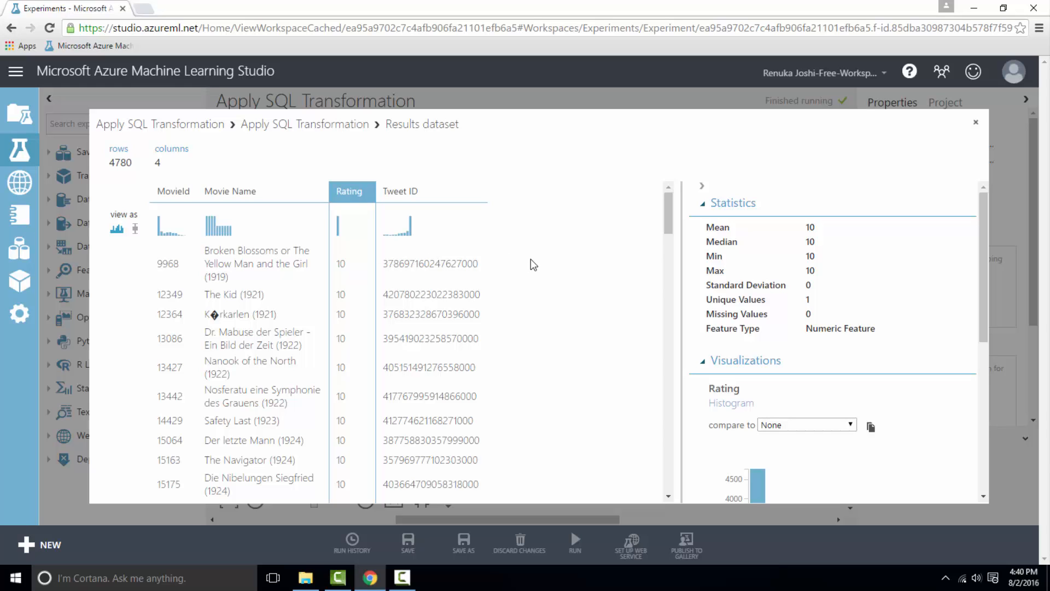
pyautogui.click(975, 122)
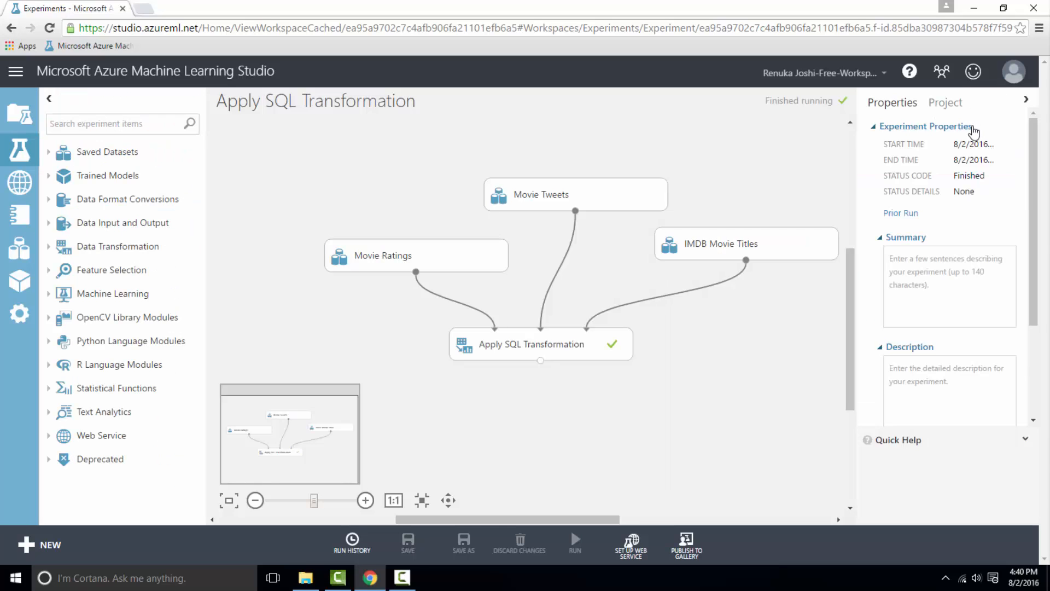